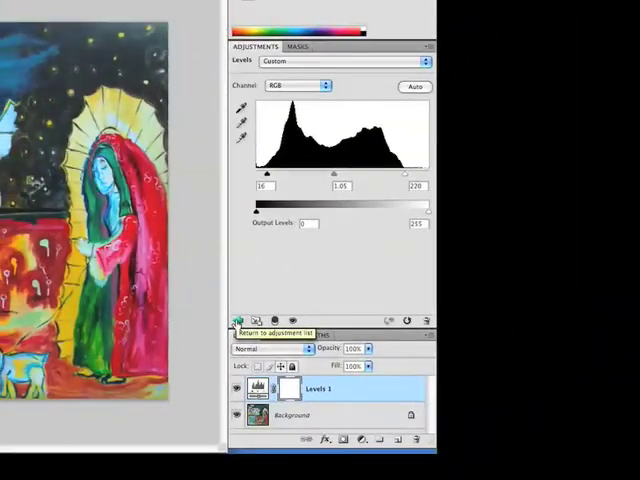
- Rename the Levels 1 adjustment layer to 'levels'
{"action": "left_click", "coordinate": [240, 320]}
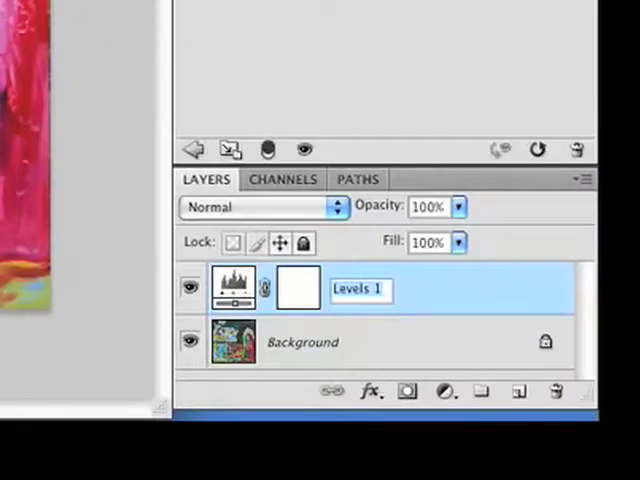
{"action": "type", "text": "levels"}
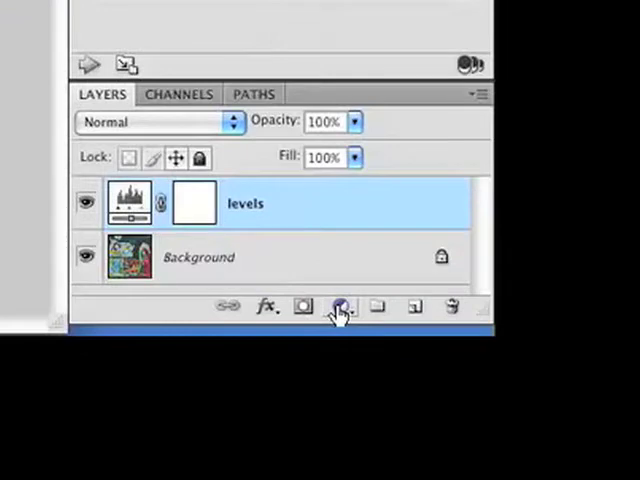
{"action": "mouse_move", "coordinate": [342, 308]}
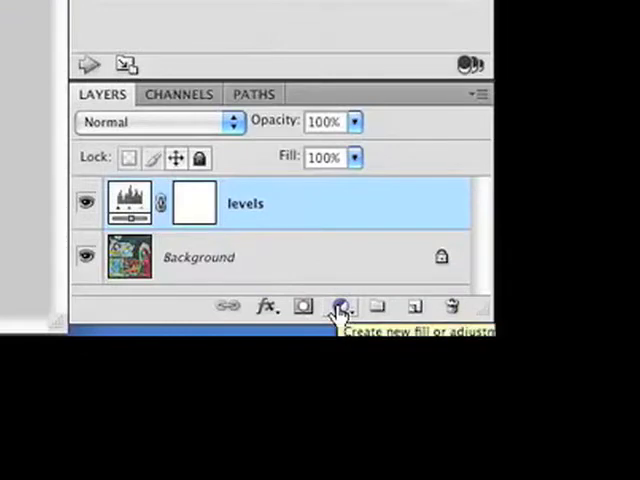
{"action": "left_click", "coordinate": [344, 306]}
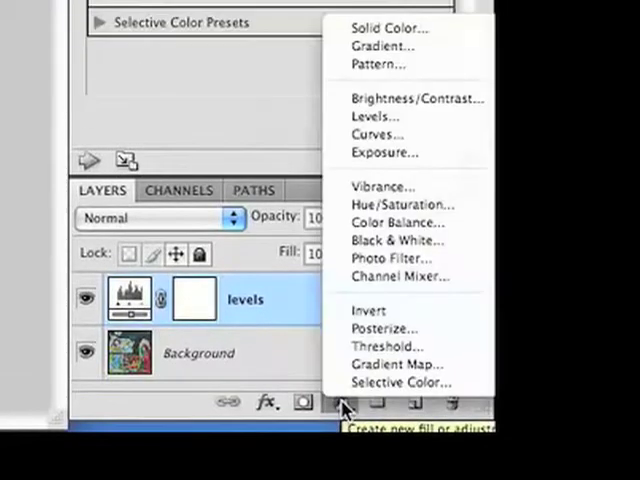
{"action": "mouse_move", "coordinate": [378, 116]}
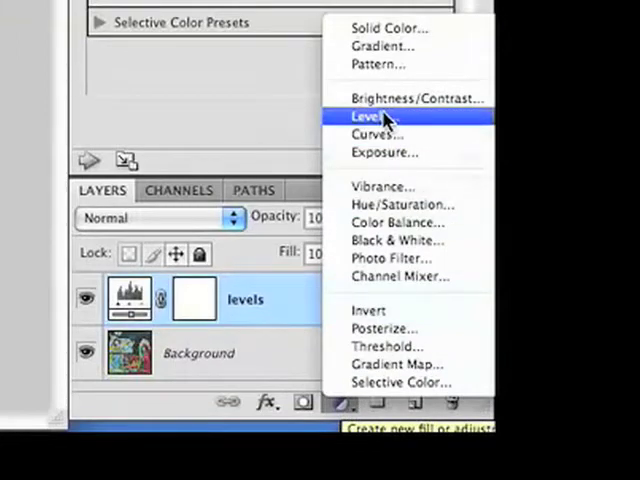
{"action": "left_click", "coordinate": [372, 116]}
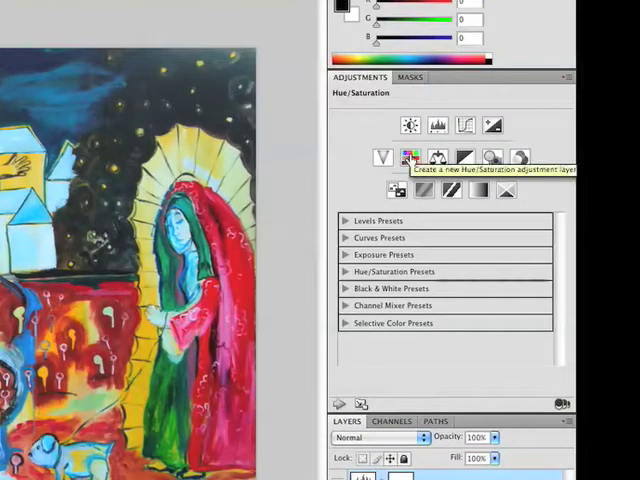
- Add a Hue/Saturation layer on the Master channel and nudge the Hue slider slightly
{"action": "left_click", "coordinate": [412, 158]}
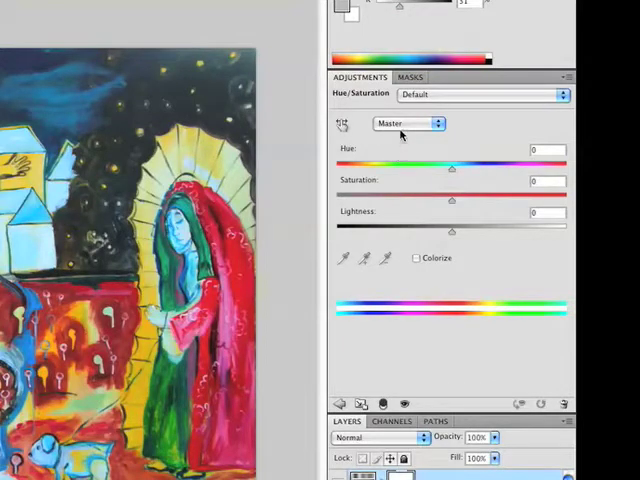
{"action": "left_click", "coordinate": [406, 122]}
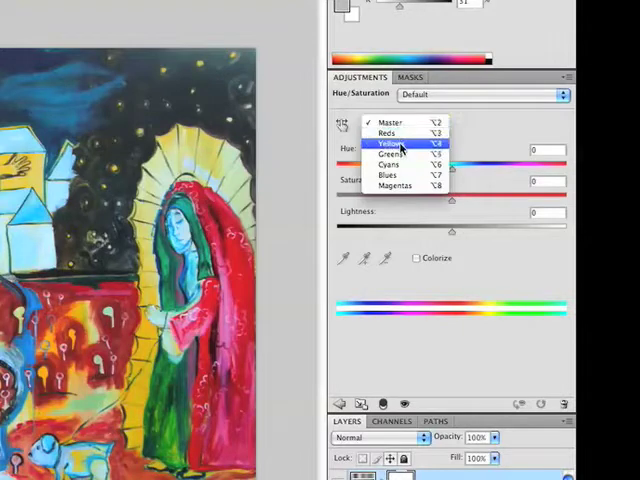
{"action": "left_click", "coordinate": [390, 122]}
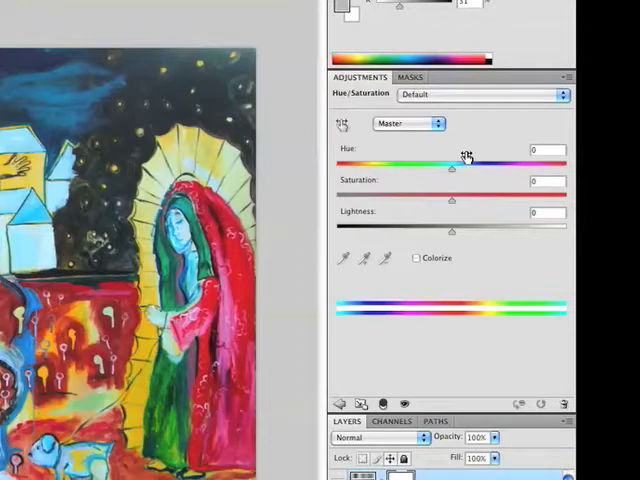
{"action": "mouse_move", "coordinate": [452, 172]}
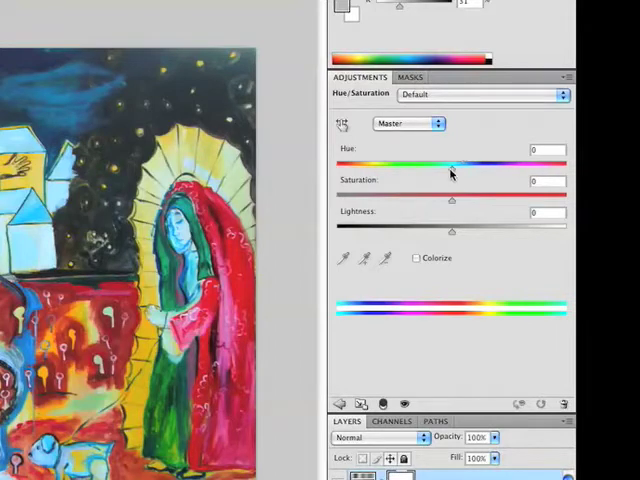
{"action": "left_click_drag", "start_coordinate": [452, 166], "coordinate": [460, 166]}
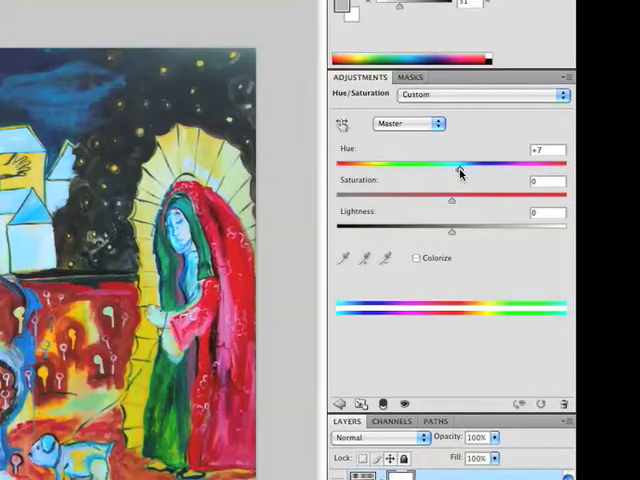
{"action": "left_click_drag", "start_coordinate": [460, 168], "coordinate": [444, 168]}
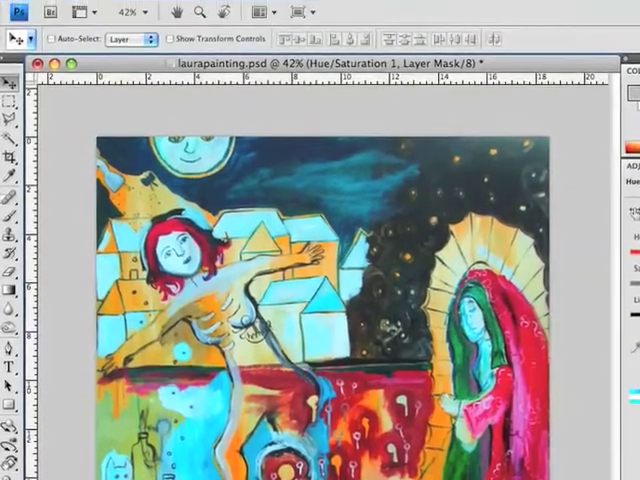
- Show the Image menu's Auto Tone, Auto Contrast and Auto Color commands
{"action": "left_click", "coordinate": [202, 60]}
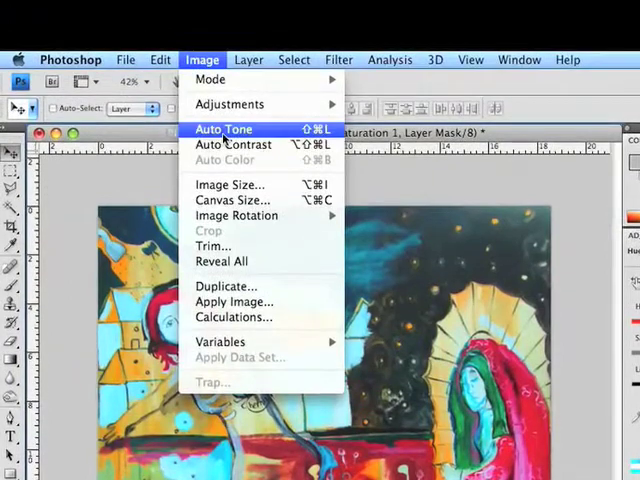
{"action": "mouse_move", "coordinate": [216, 50]}
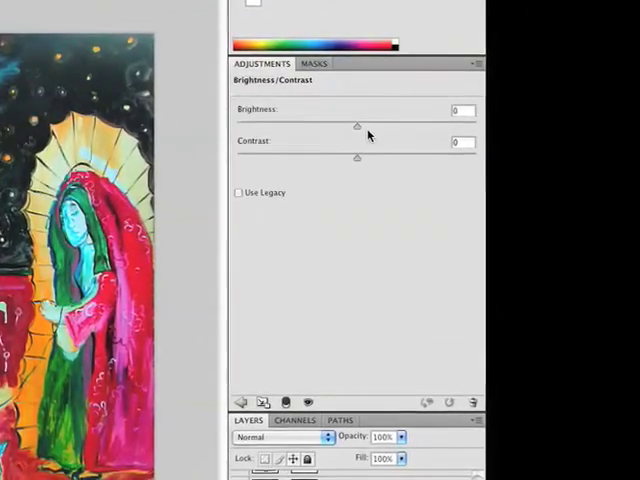
- Raise the Brightness slider slightly on the Brightness/Contrast layer
{"action": "left_click_drag", "start_coordinate": [356, 156], "coordinate": [360, 156]}
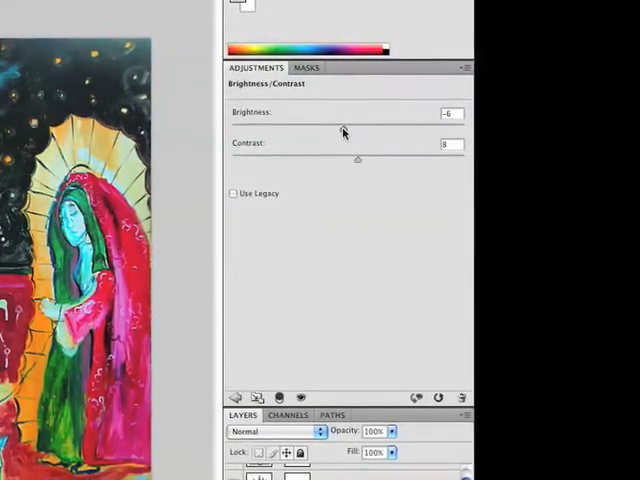
{"action": "left_click_drag", "start_coordinate": [356, 132], "coordinate": [340, 128]}
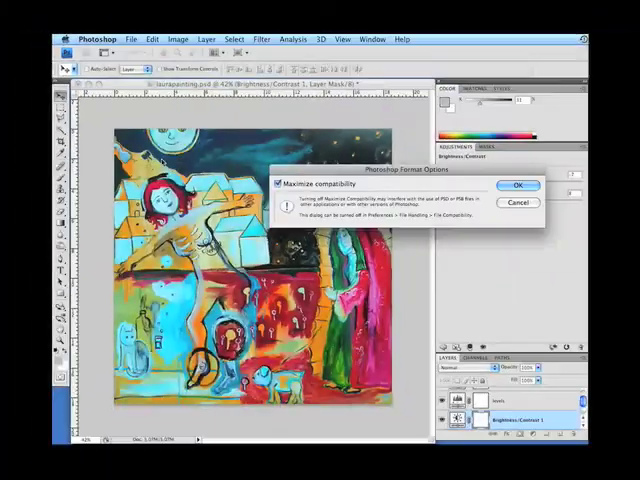
- Confirm saving laurapainting.psd with Maximize compatibility kept on
{"action": "left_click", "coordinate": [524, 184]}
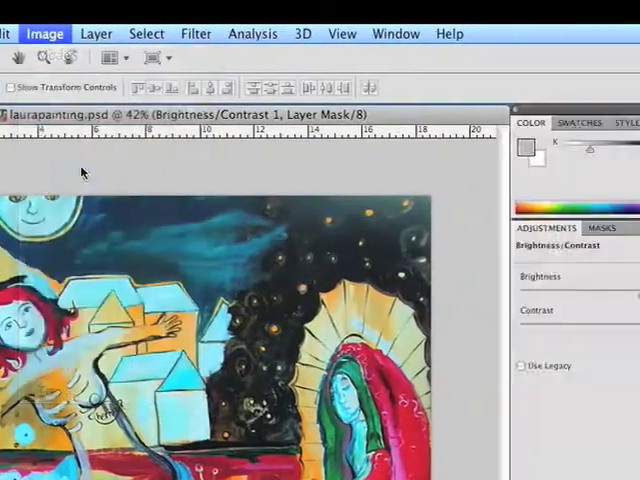
{"action": "left_click", "coordinate": [44, 32]}
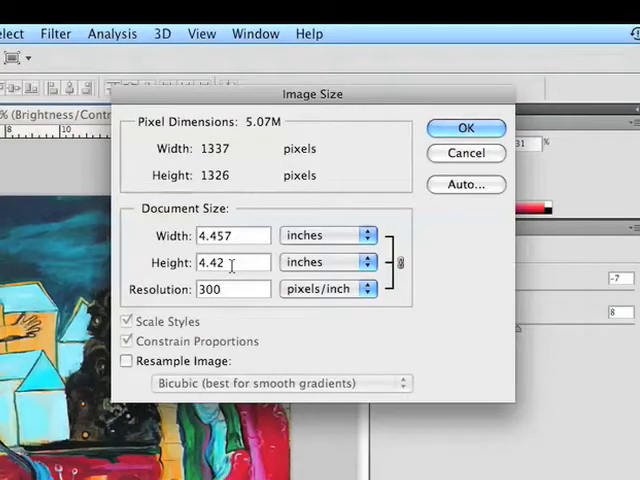
{"action": "left_click", "coordinate": [464, 128]}
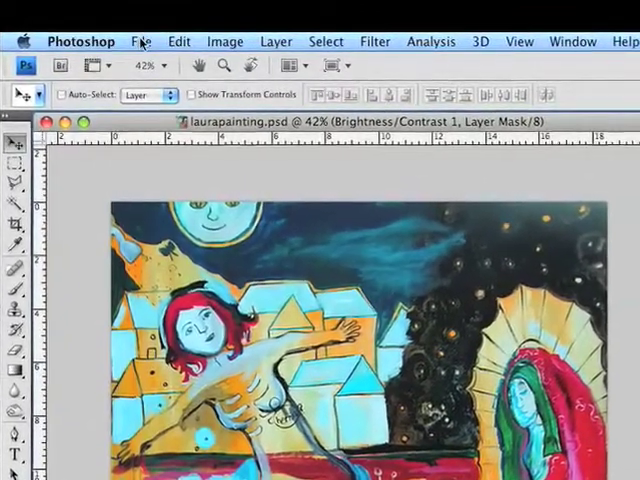
- Start a Save As copy of the painting in JPEG format
{"action": "left_click", "coordinate": [140, 40]}
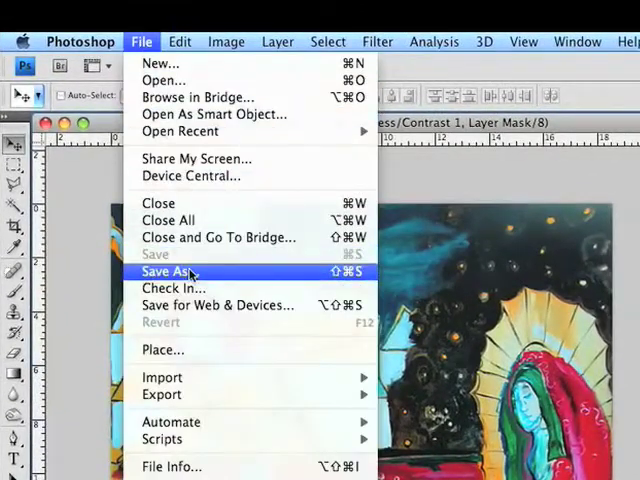
{"action": "left_click", "coordinate": [168, 272]}
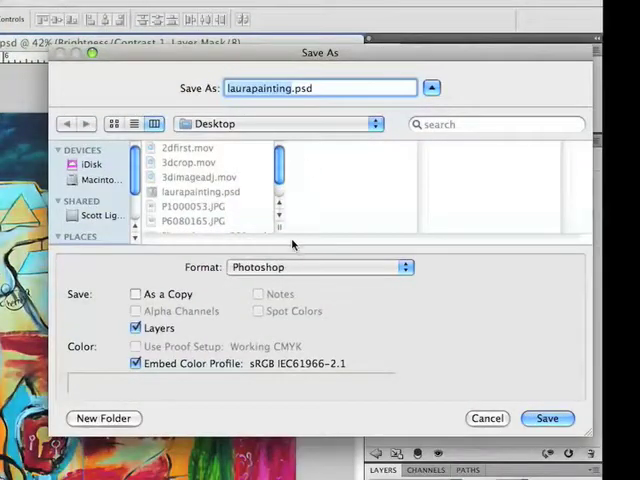
{"action": "left_click", "coordinate": [320, 268]}
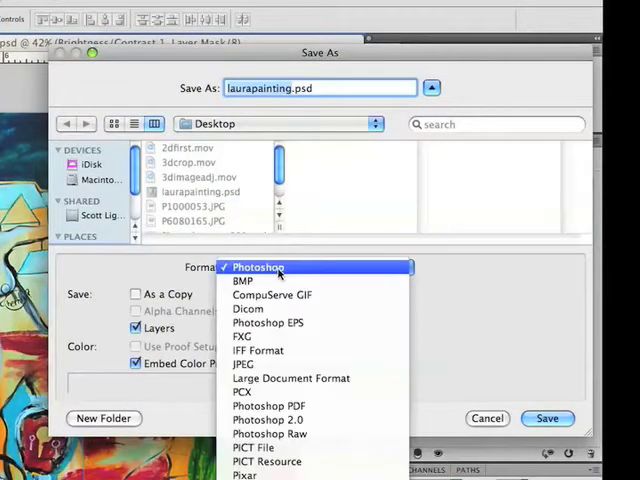
{"action": "left_click", "coordinate": [242, 364]}
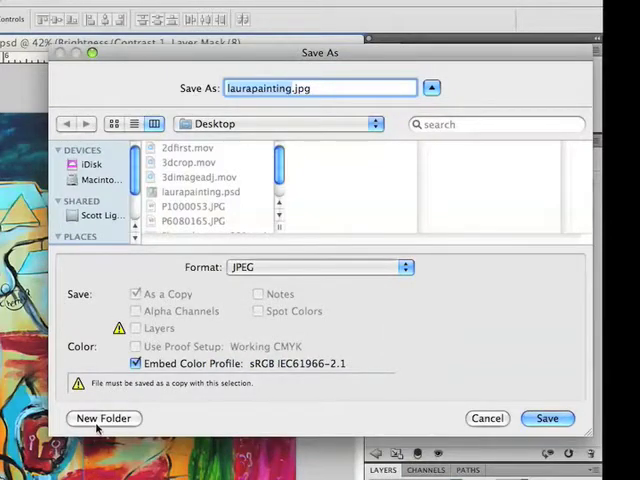
- Create a new Desktop folder named 'podcast art' for the JPEG
{"action": "left_click", "coordinate": [104, 418]}
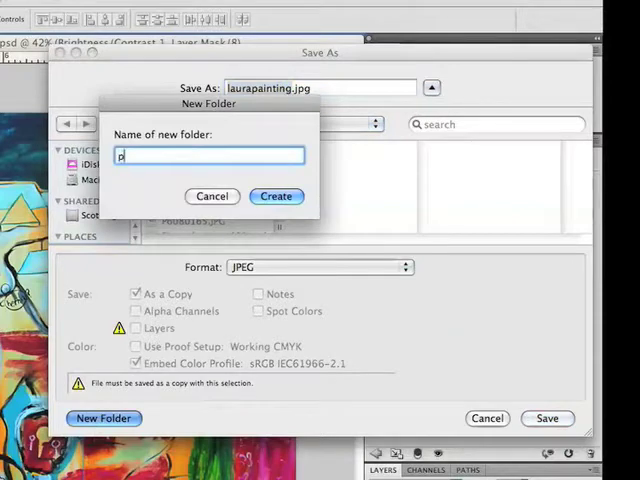
{"action": "type", "text": "odcast a"}
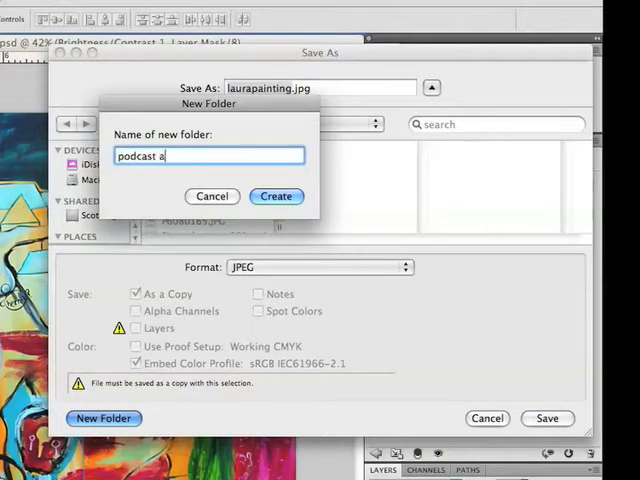
{"action": "type", "text": "rt"}
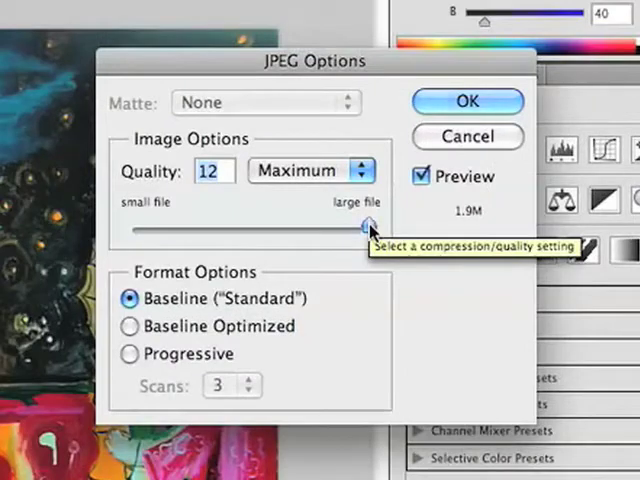
- Lower the JPEG quality to 9, High, and confirm
{"action": "left_click_drag", "start_coordinate": [370, 228], "coordinate": [202, 228]}
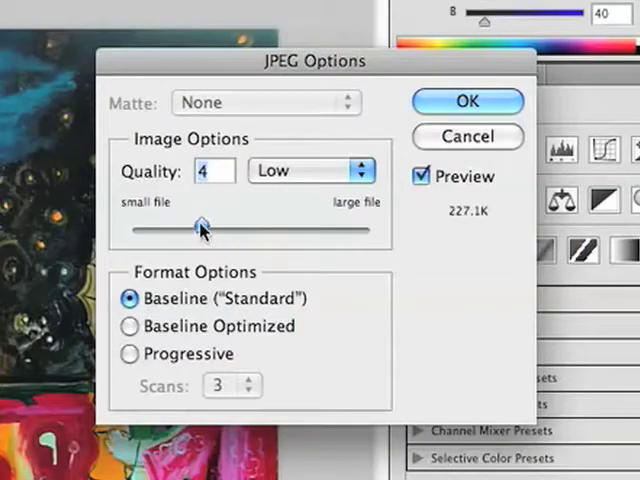
{"action": "mouse_move", "coordinate": [200, 228]}
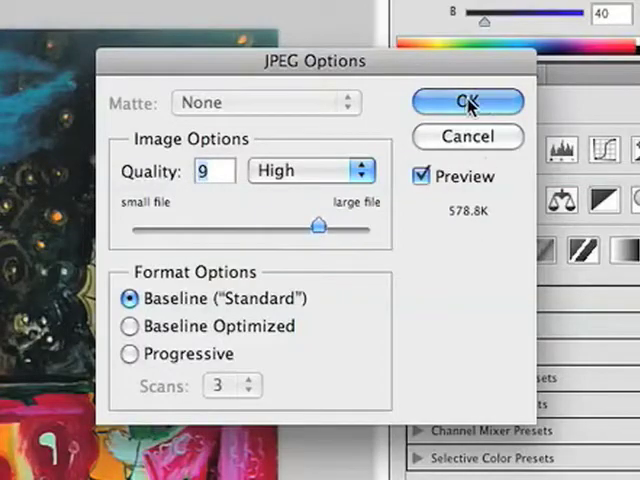
{"action": "left_click", "coordinate": [468, 100]}
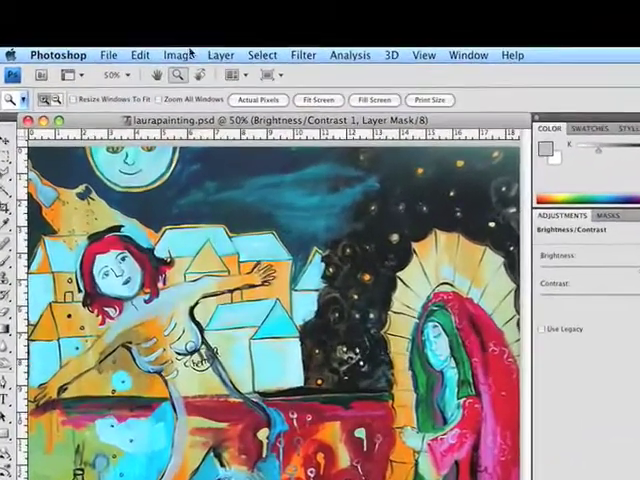
{"action": "left_click", "coordinate": [180, 54]}
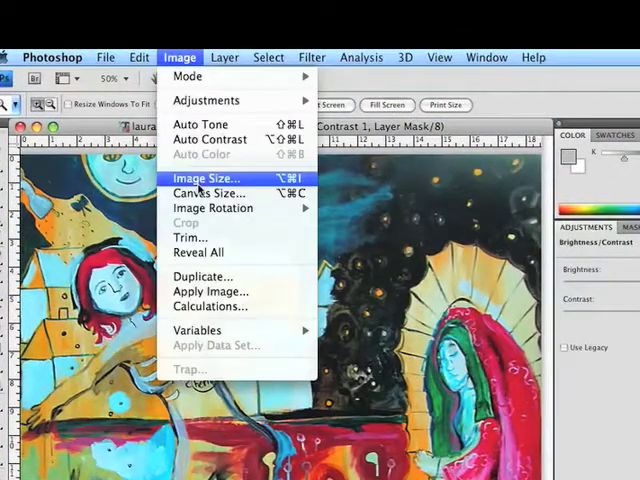
{"action": "left_click", "coordinate": [206, 178]}
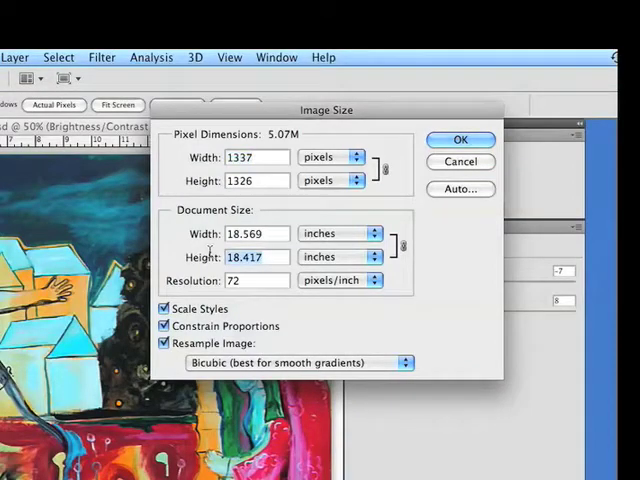
{"action": "left_click", "coordinate": [460, 140]}
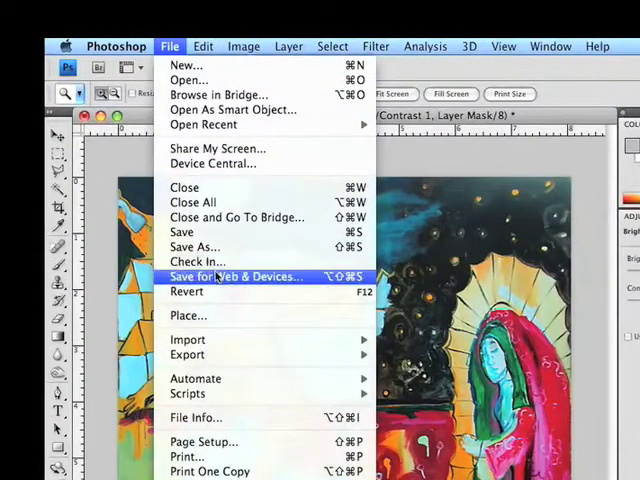
- Save for Web with the JPEG Medium preset, a 581 × 576 px image at quality 30
{"action": "left_click", "coordinate": [236, 276]}
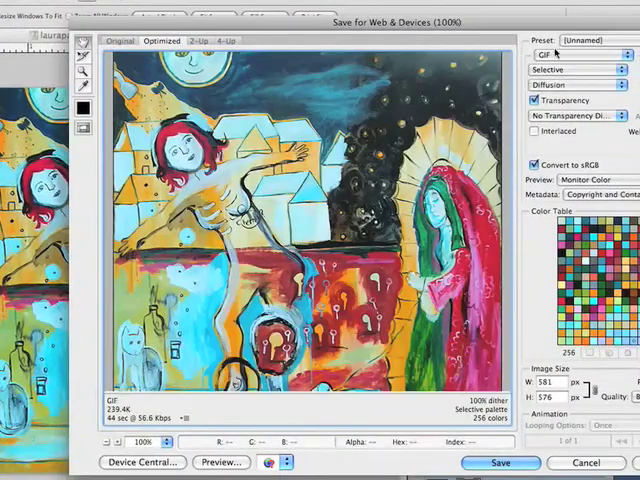
{"action": "left_click", "coordinate": [584, 40]}
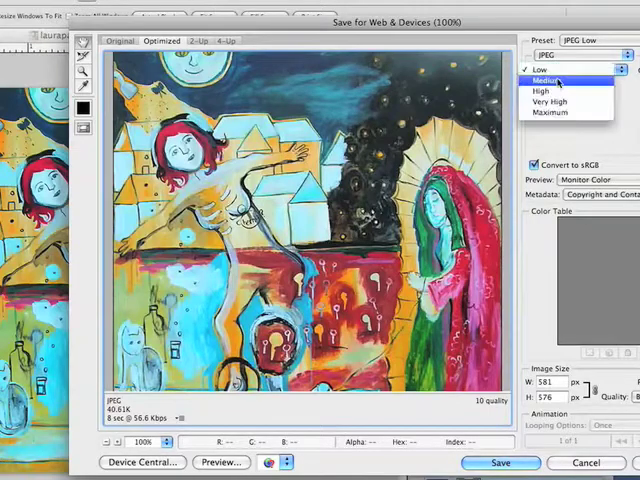
{"action": "left_click", "coordinate": [552, 78]}
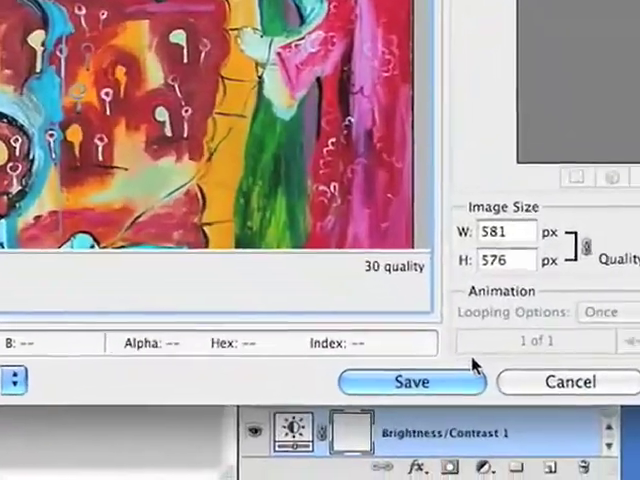
{"action": "left_click", "coordinate": [412, 382]}
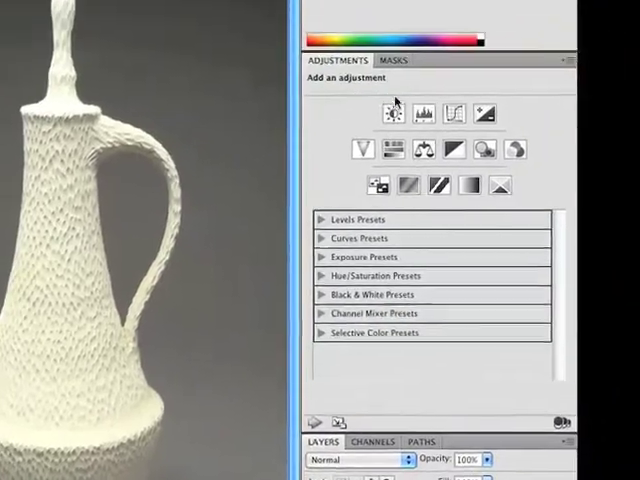
- Add Levels to the vase photo with black input 34 and midtones eased to 0.93
{"action": "left_click", "coordinate": [388, 112]}
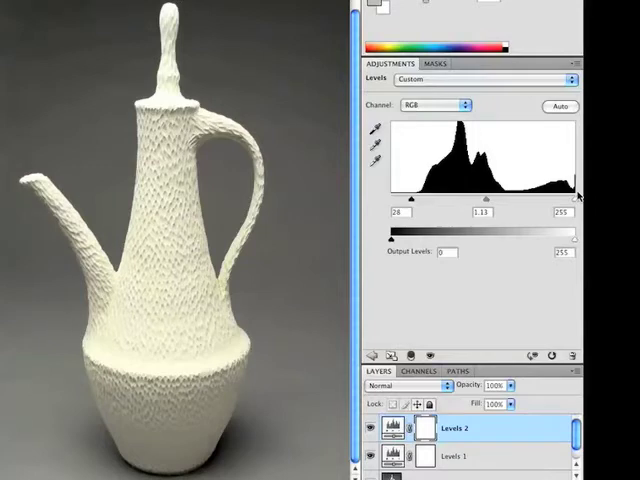
{"action": "left_click_drag", "start_coordinate": [574, 194], "coordinate": [560, 194]}
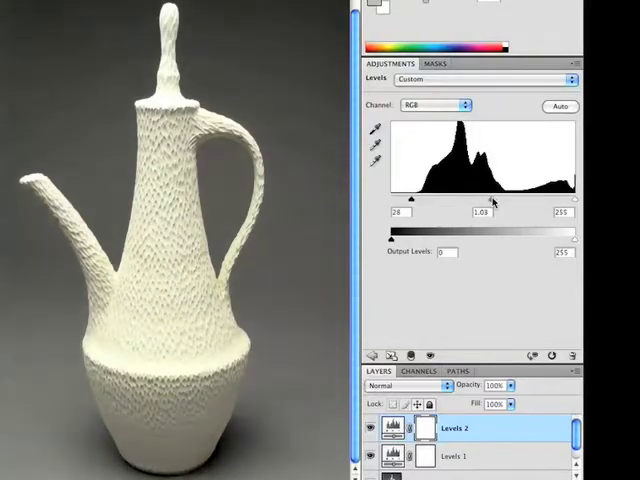
{"action": "left_click_drag", "start_coordinate": [488, 198], "coordinate": [502, 198]}
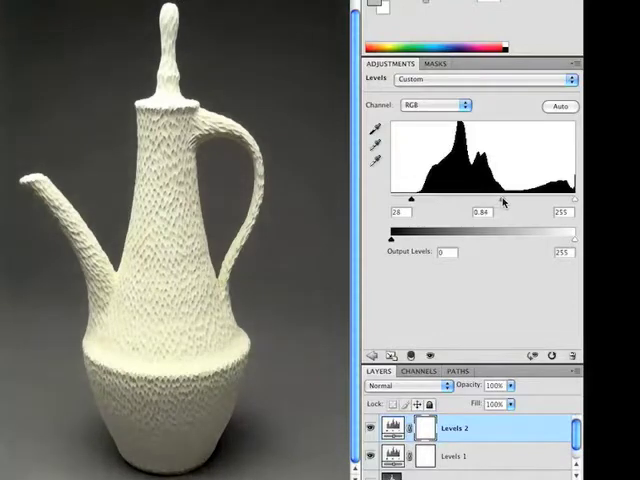
{"action": "left_click_drag", "start_coordinate": [492, 202], "coordinate": [484, 202]}
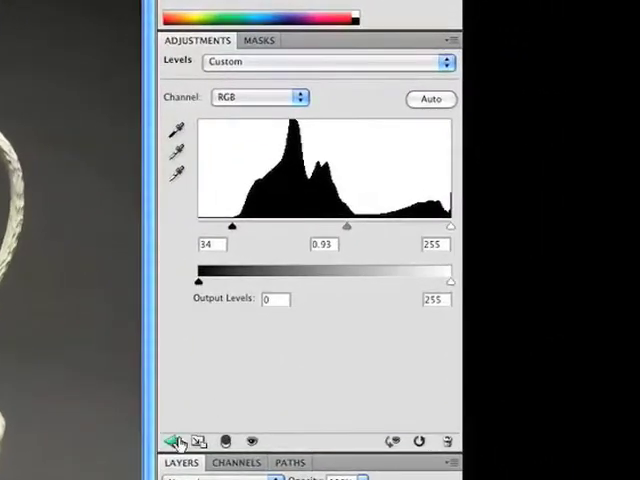
- Add a Hue/Saturation layer to the vase photo and shift its hue left
{"action": "left_click", "coordinate": [176, 440]}
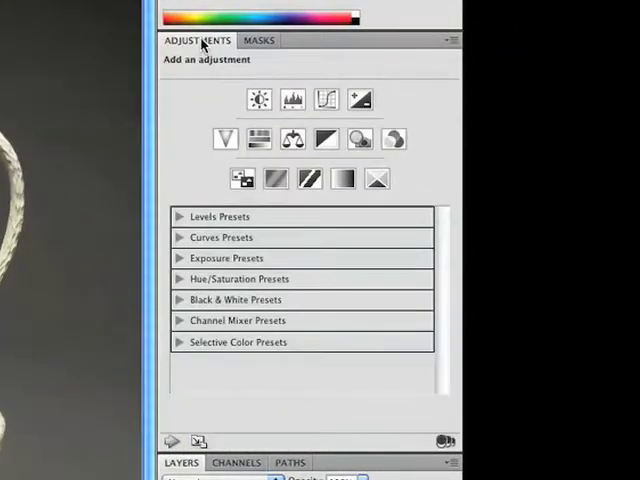
{"action": "left_click", "coordinate": [260, 138]}
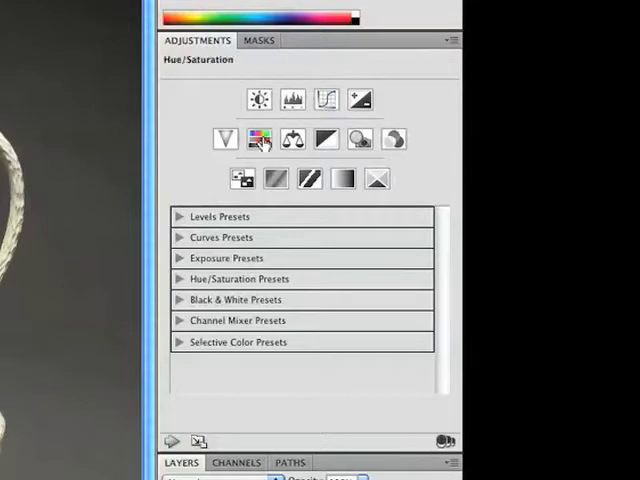
{"action": "left_click", "coordinate": [260, 140]}
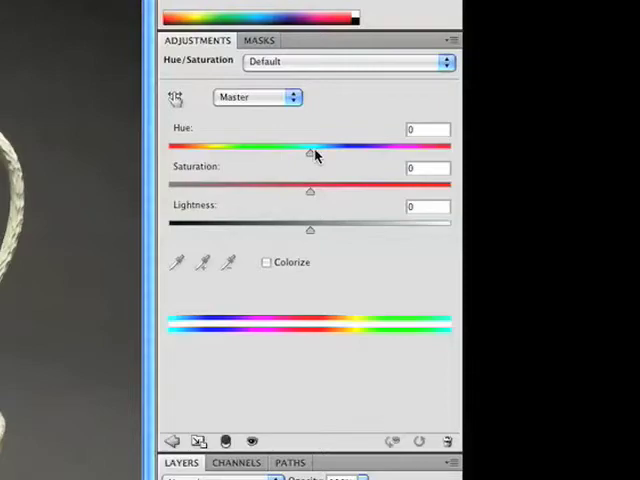
{"action": "left_click_drag", "start_coordinate": [310, 152], "coordinate": [268, 152]}
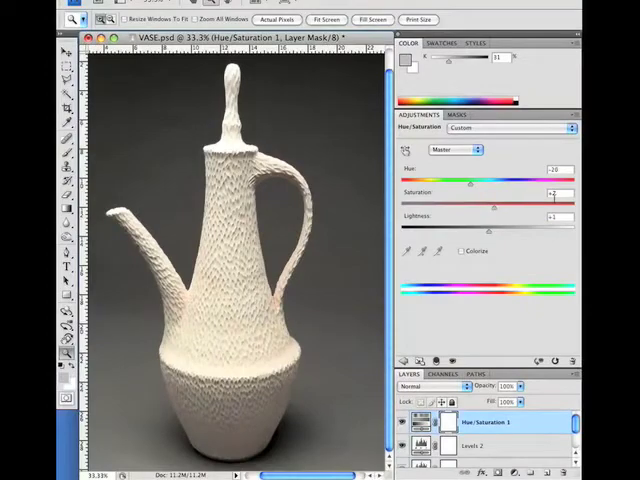
{"action": "left_click", "coordinate": [126, 36]}
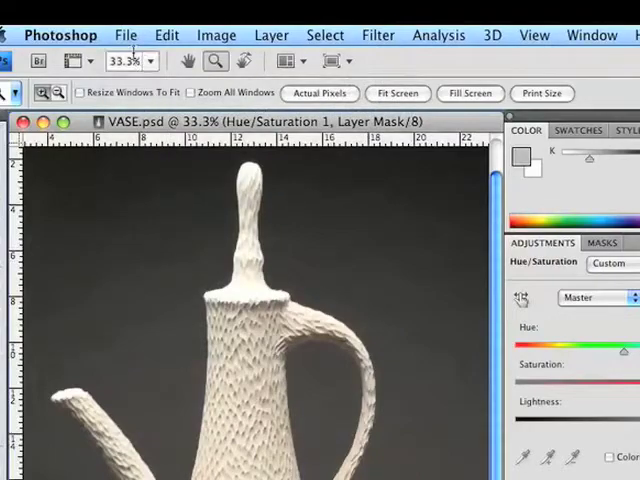
{"action": "left_click", "coordinate": [124, 34]}
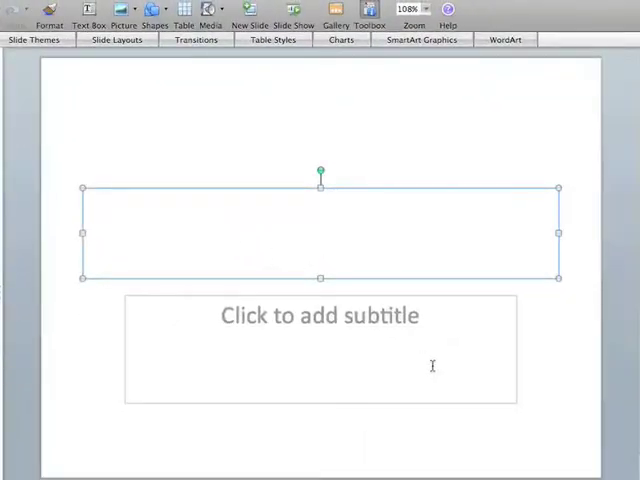
- Enter 'Title' as the heading of slide 1 and finish editing
{"action": "type", "text": "Title"}
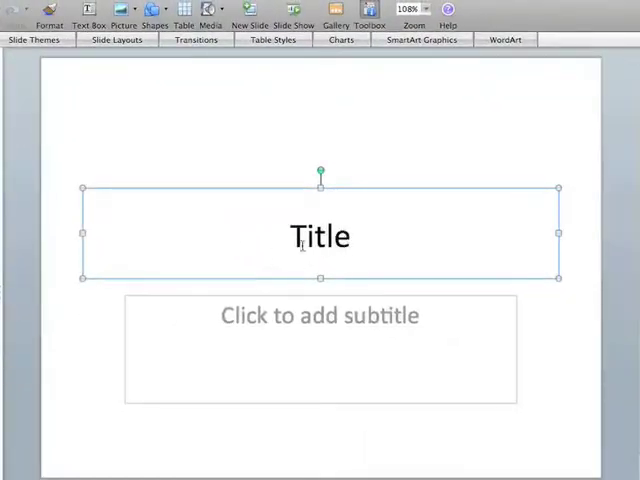
{"action": "double_click", "coordinate": [320, 236]}
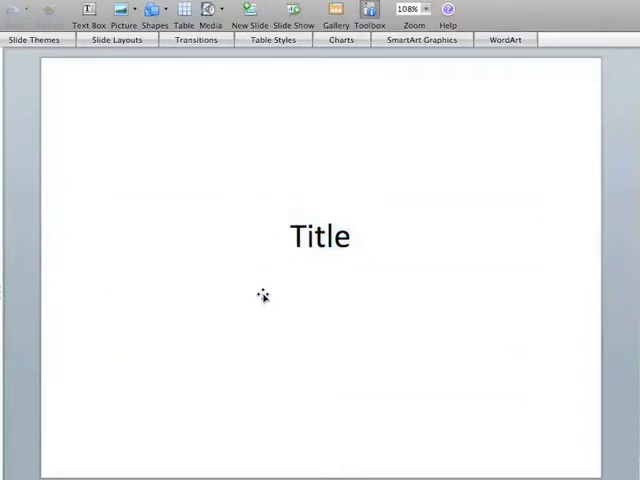
{"action": "left_click", "coordinate": [320, 236]}
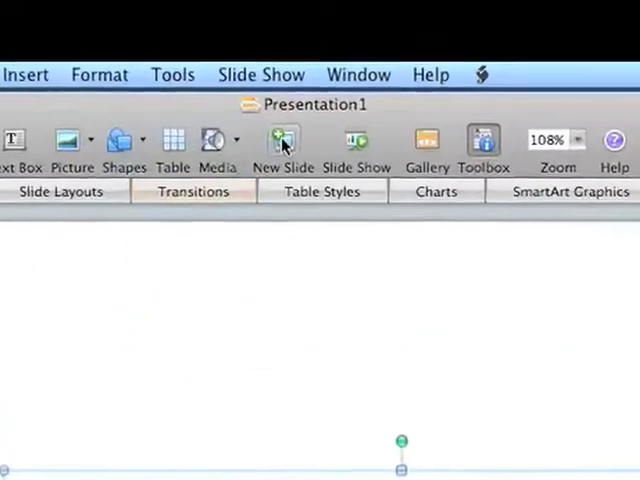
{"action": "mouse_move", "coordinate": [284, 160]}
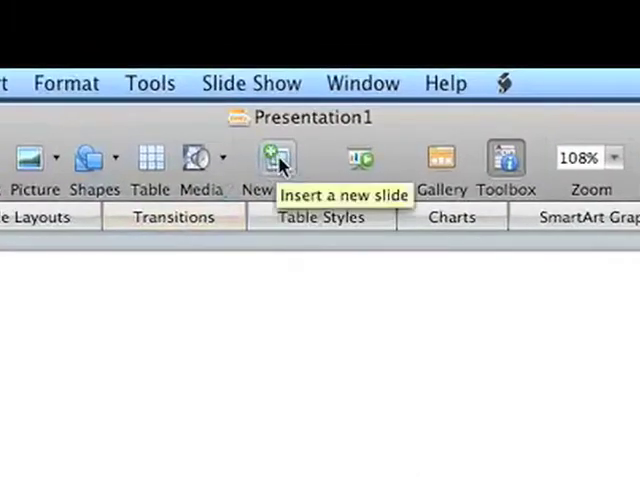
- Add a second slide with the caption line 'Title, Artist, Medium, Date'
{"action": "left_click", "coordinate": [262, 160]}
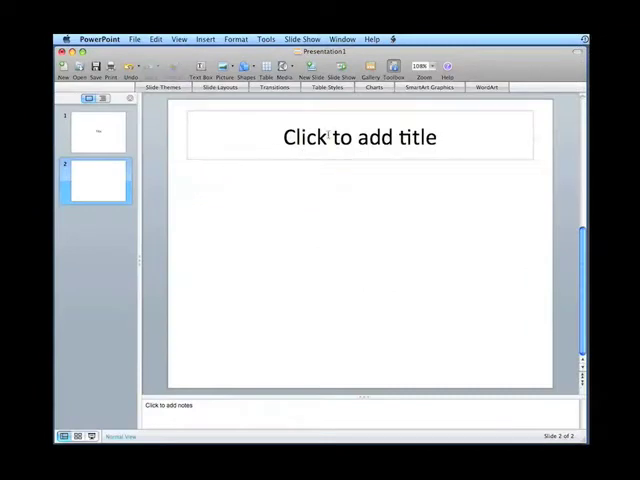
{"action": "left_click", "coordinate": [358, 136]}
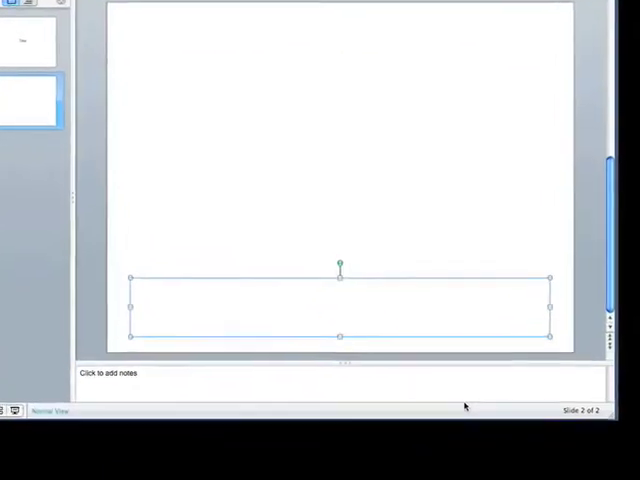
{"action": "type", "text": "Ti"}
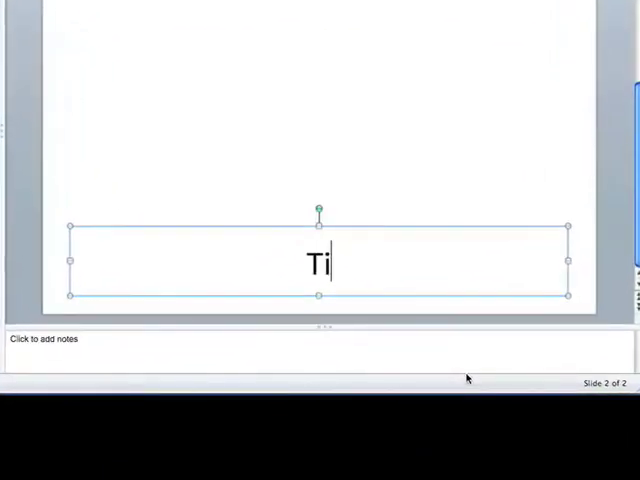
{"action": "type", "text": "tle"}
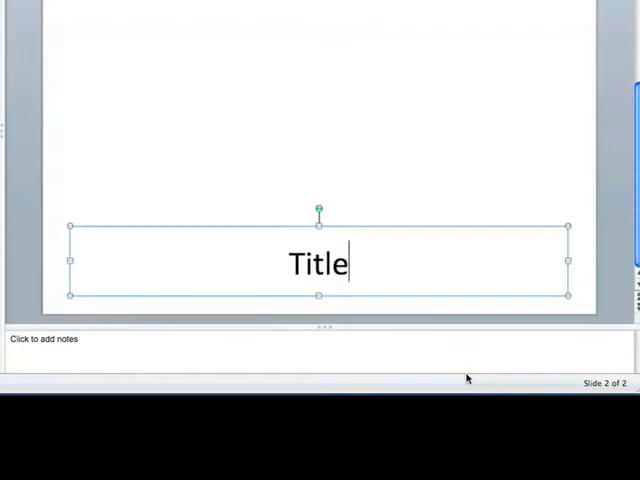
{"action": "type", "text": ", Arti"}
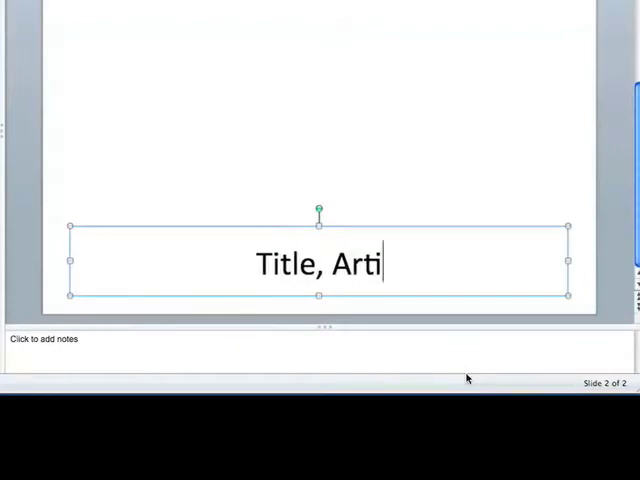
{"action": "type", "text": "st,"}
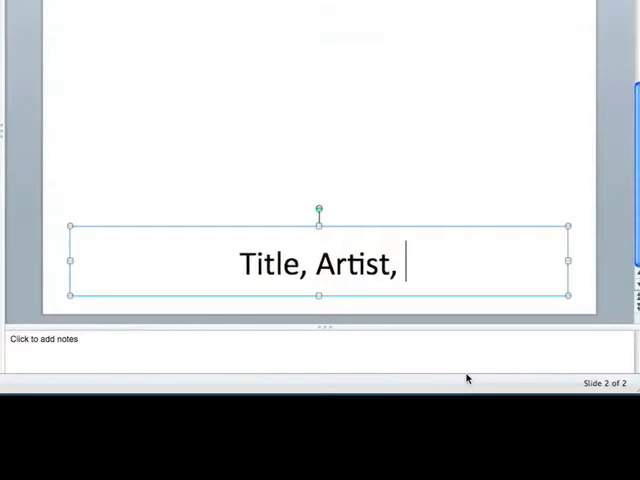
{"action": "type", "text": "Mediu"}
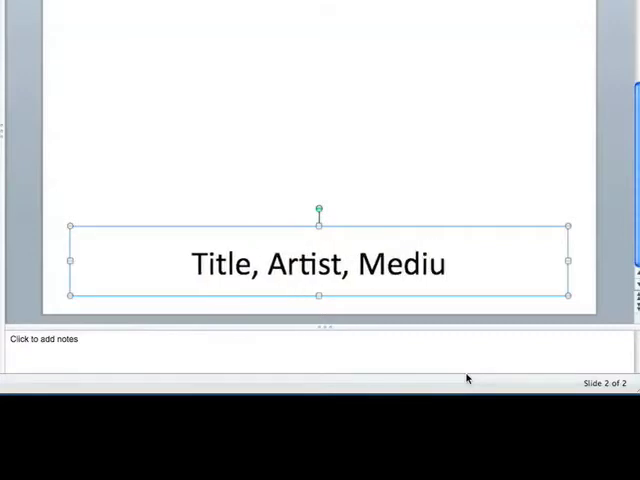
{"action": "type", "text": "m,"}
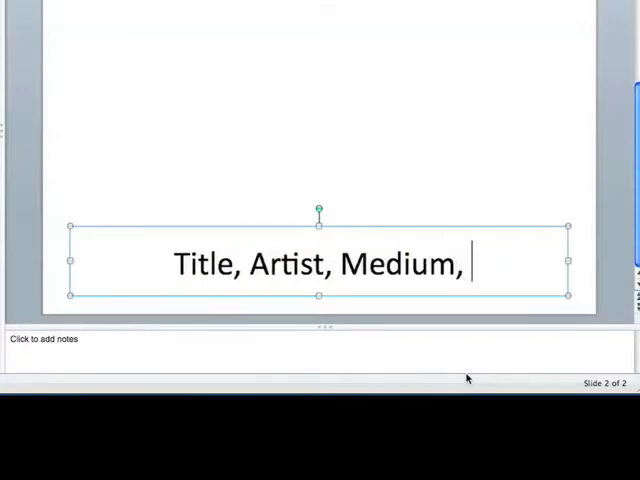
{"action": "type", "text": "Date"}
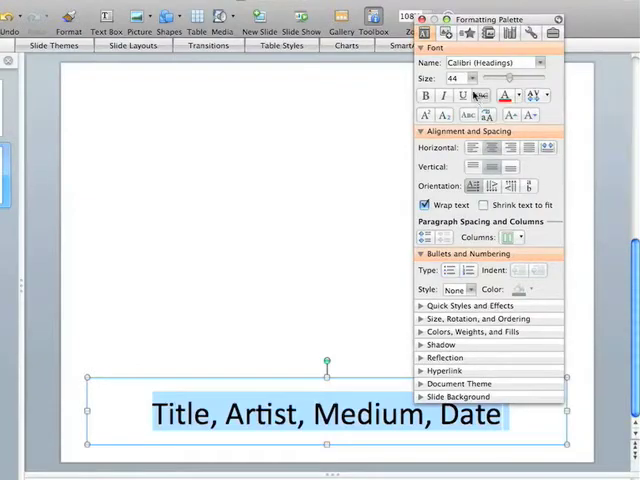
{"action": "left_click", "coordinate": [470, 78]}
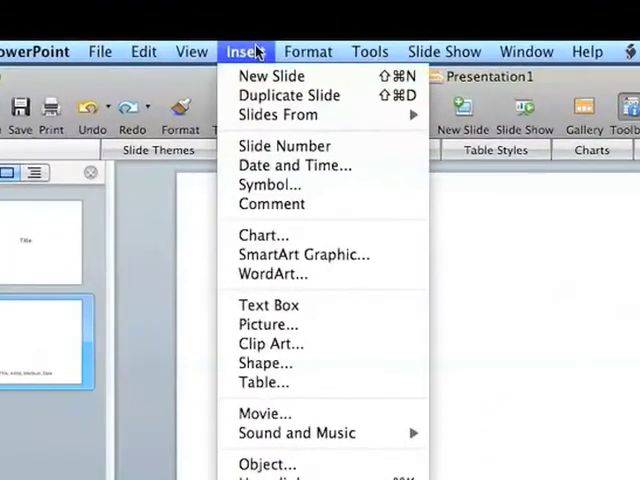
- Choose Insert > Picture > From File to reach the Choose a Picture dialog
{"action": "left_click", "coordinate": [268, 324]}
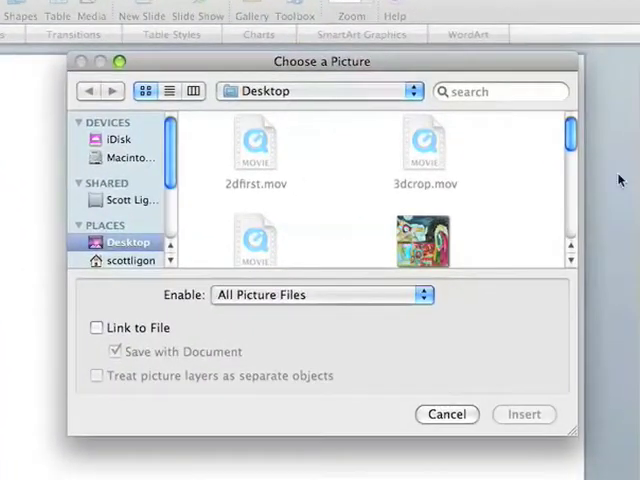
- Insert laurapainting.jpg from the Desktop podcast art folder onto slide 2
{"action": "scroll", "scroll_direction": "down", "scroll_amount": 3}
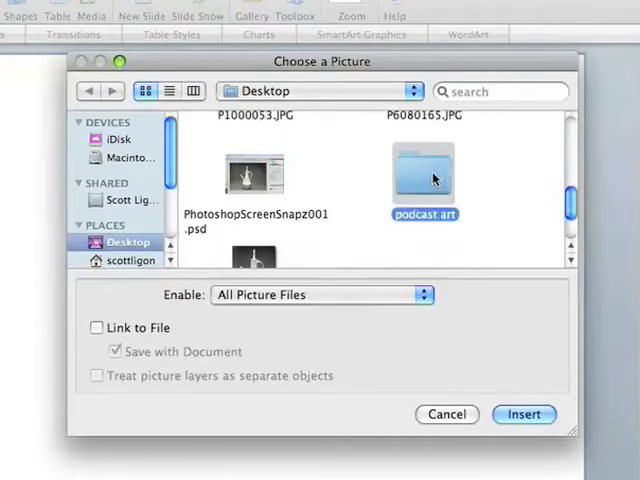
{"action": "double_click", "coordinate": [424, 170]}
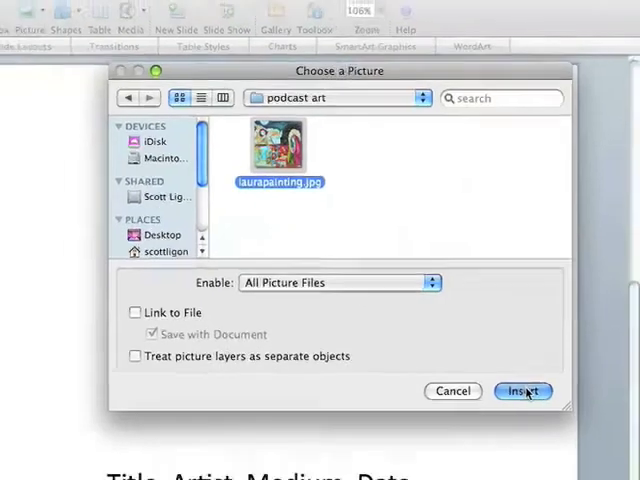
{"action": "left_click", "coordinate": [522, 392]}
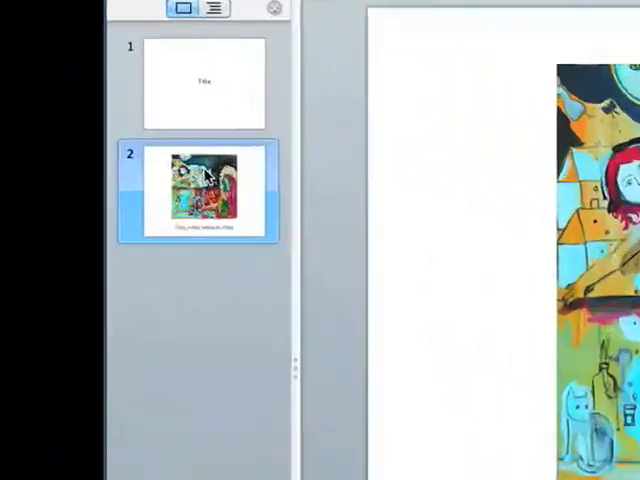
- Duplicate slide 2 into a third painting-and-caption slide and go to it
{"action": "left_click", "coordinate": [334, 100]}
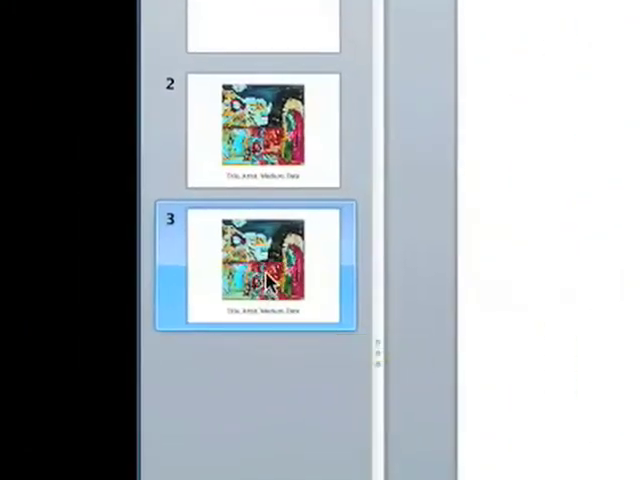
{"action": "left_click", "coordinate": [260, 270]}
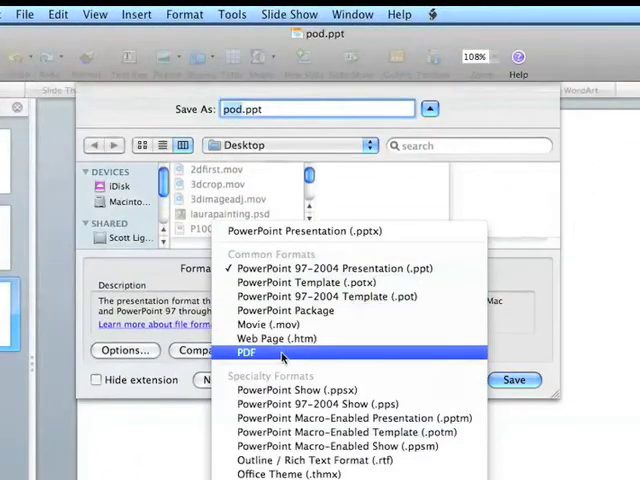
- Set the Save As format to PDF so the file becomes pod.pdf on the Desktop
{"action": "left_click", "coordinate": [246, 352]}
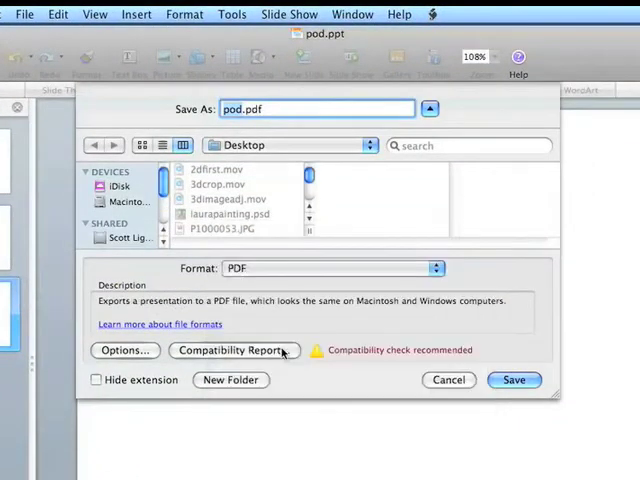